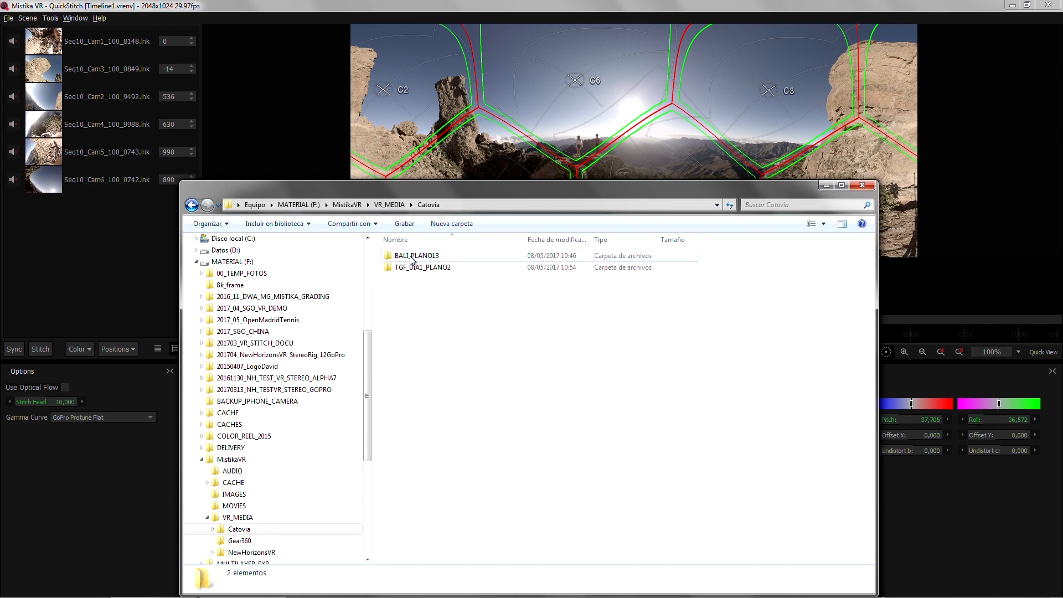
Drag the four GoPro MP4s from the BALI_PLANO13 folder onto the stack area
double_click(415, 254)
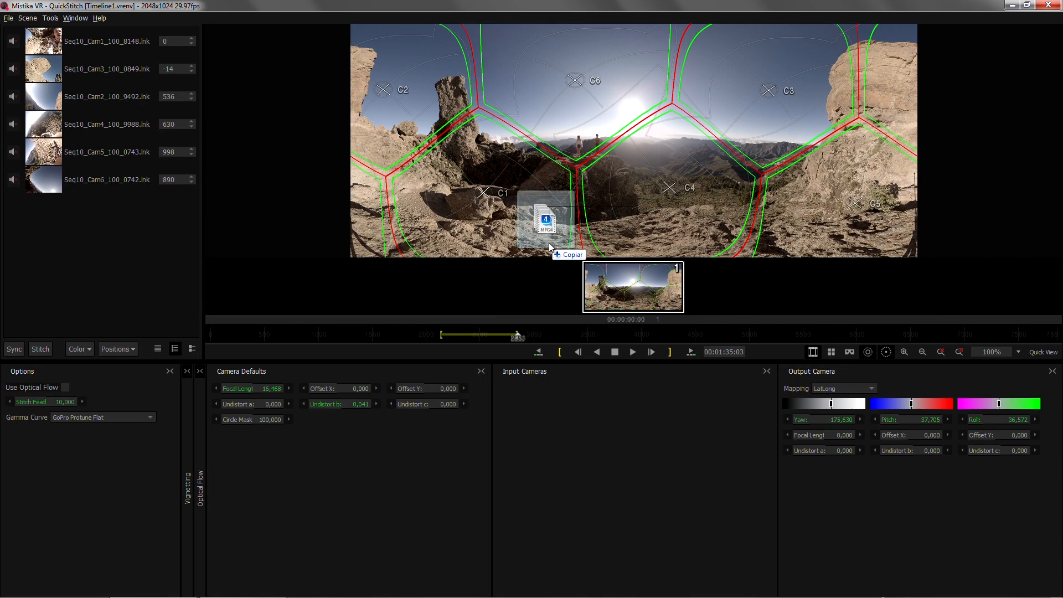
left_click_drag(542, 221, 597, 98)
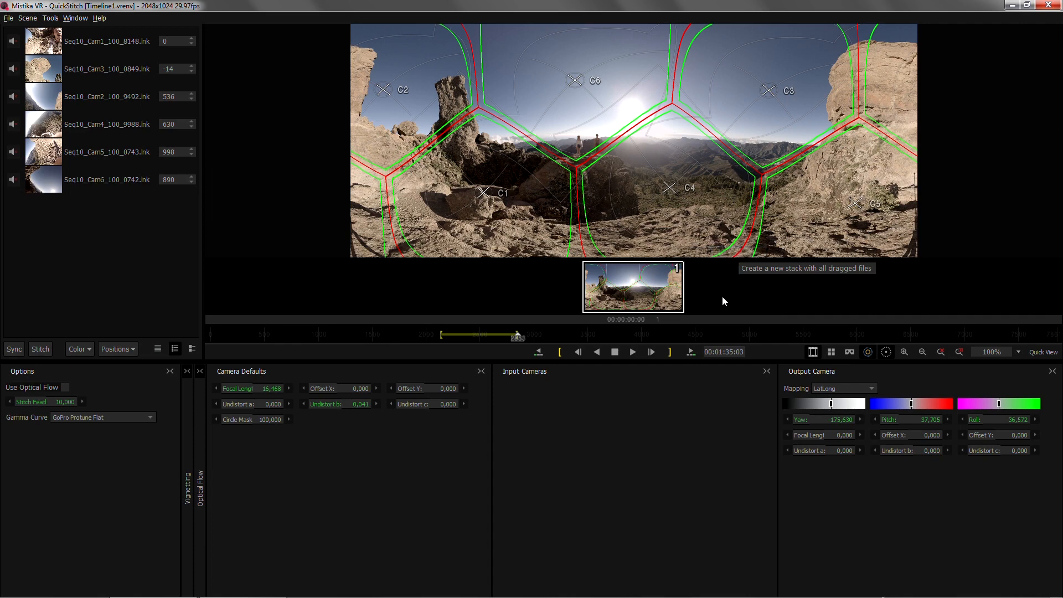
Select stack 2 and show its four fisheye camera feeds in a grid
left_click(632, 286)
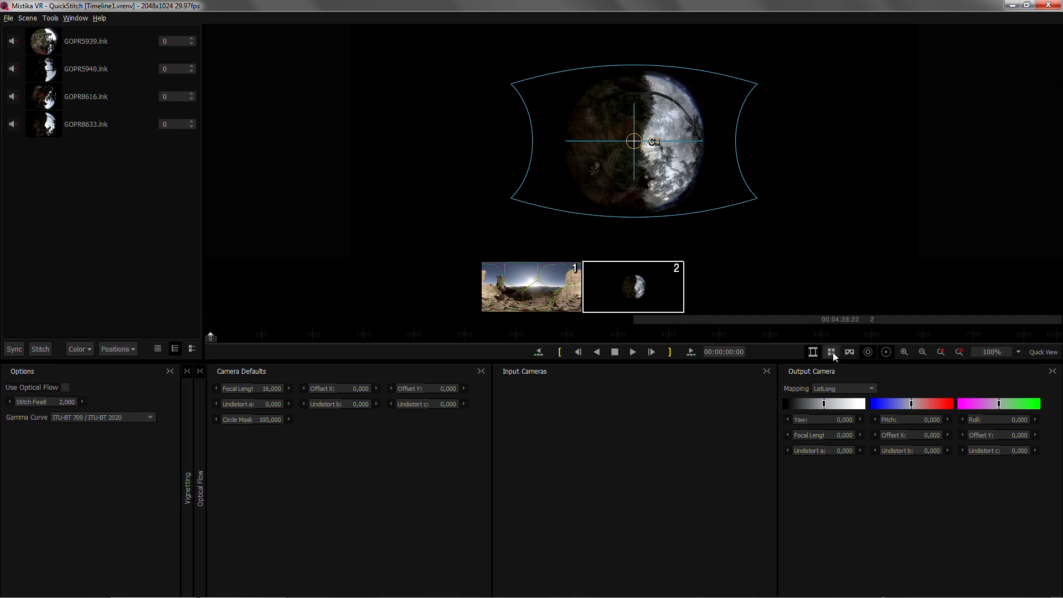
left_click(830, 352)
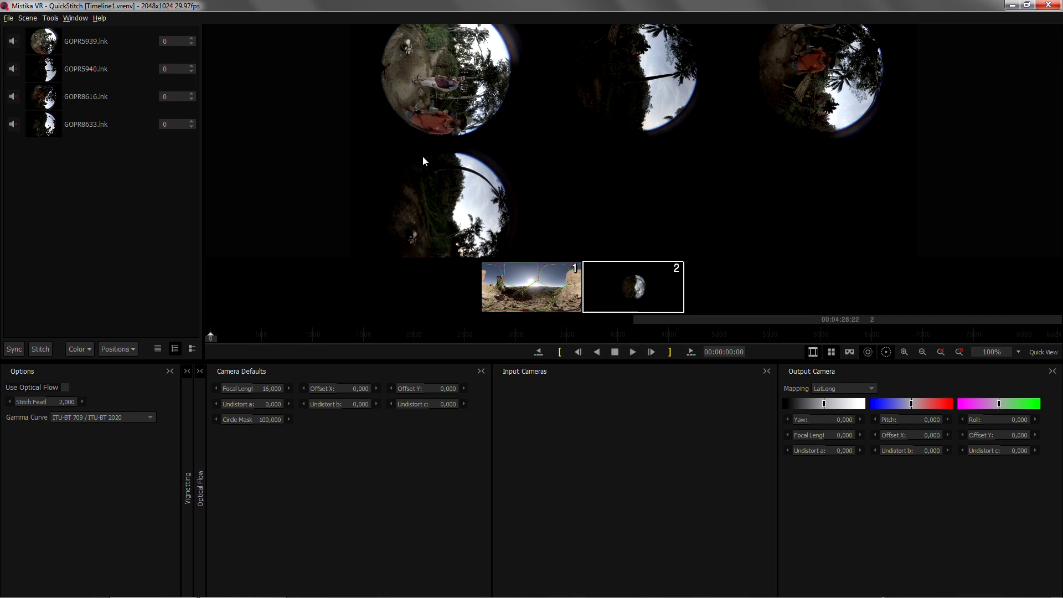
mouse_move(762, 90)
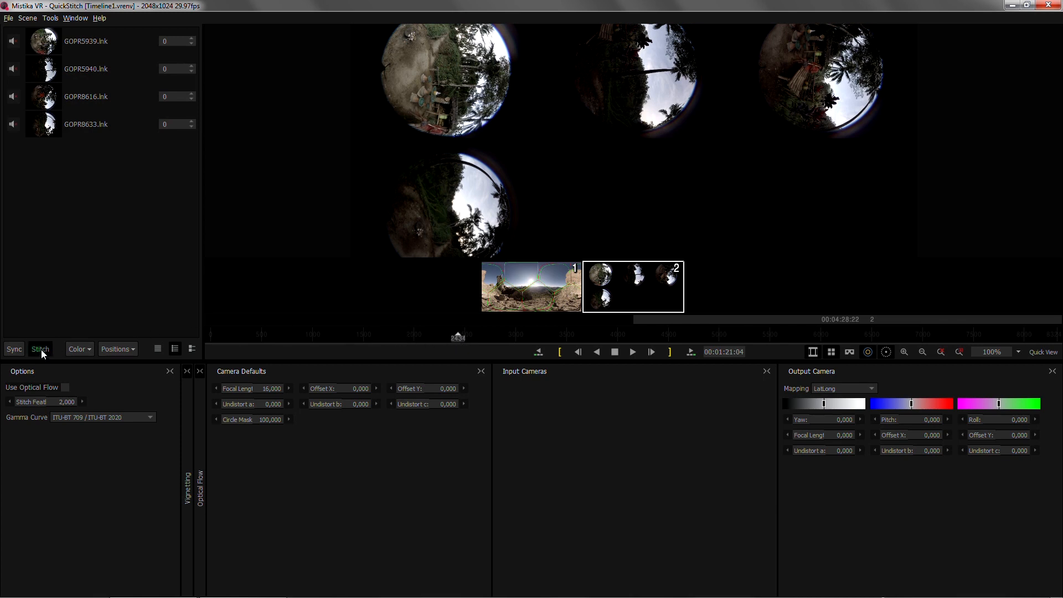
Begin the stitch with 'Use PtGui to calculate the initial stitch' and continue
left_click(39, 348)
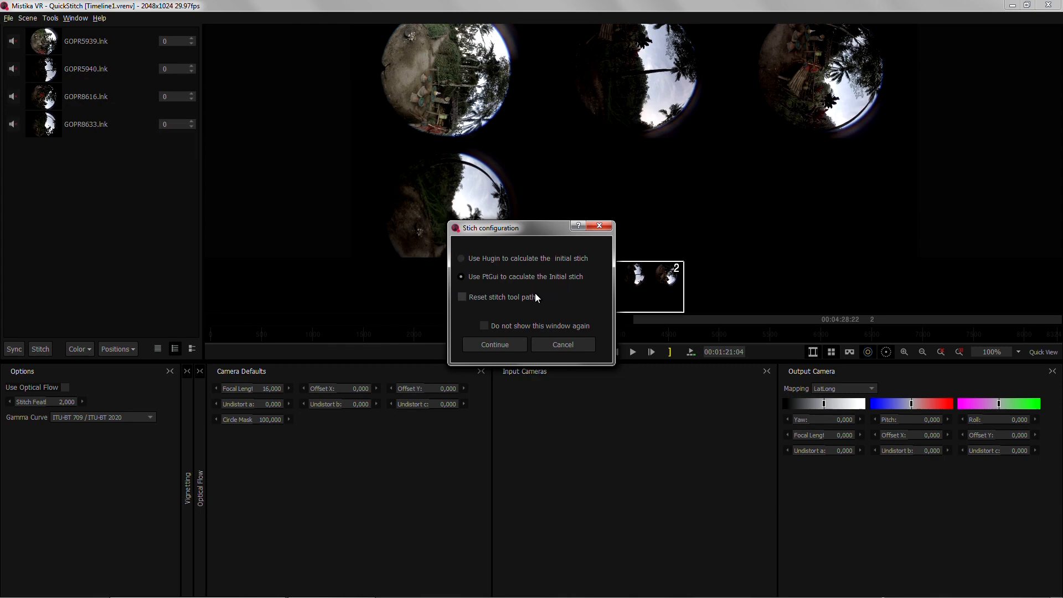
left_click(495, 345)
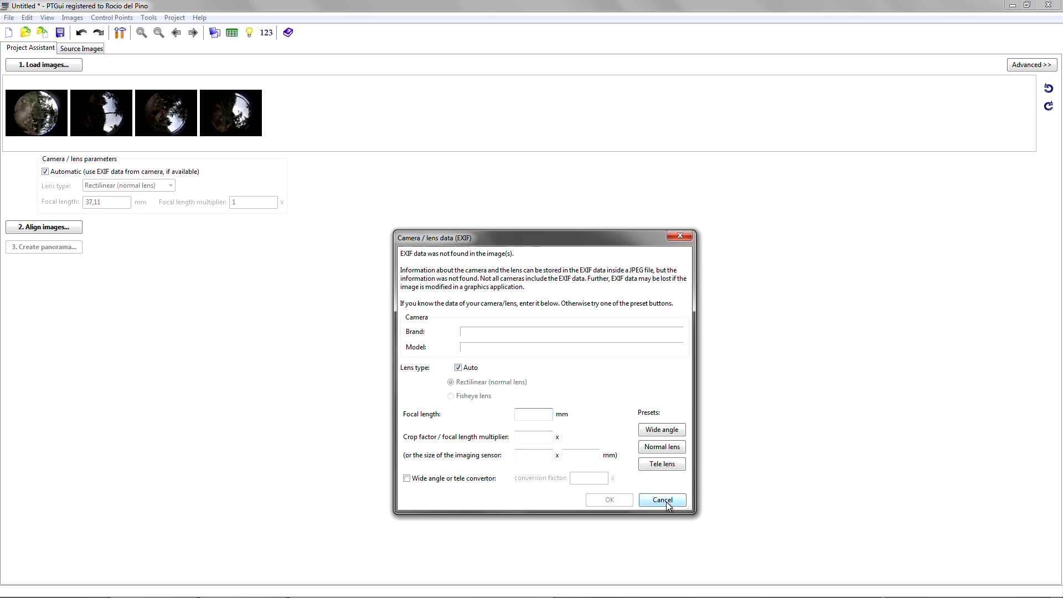
Cancel the Camera/lens data prompt and close PTGui with Don't Save
left_click(661, 500)
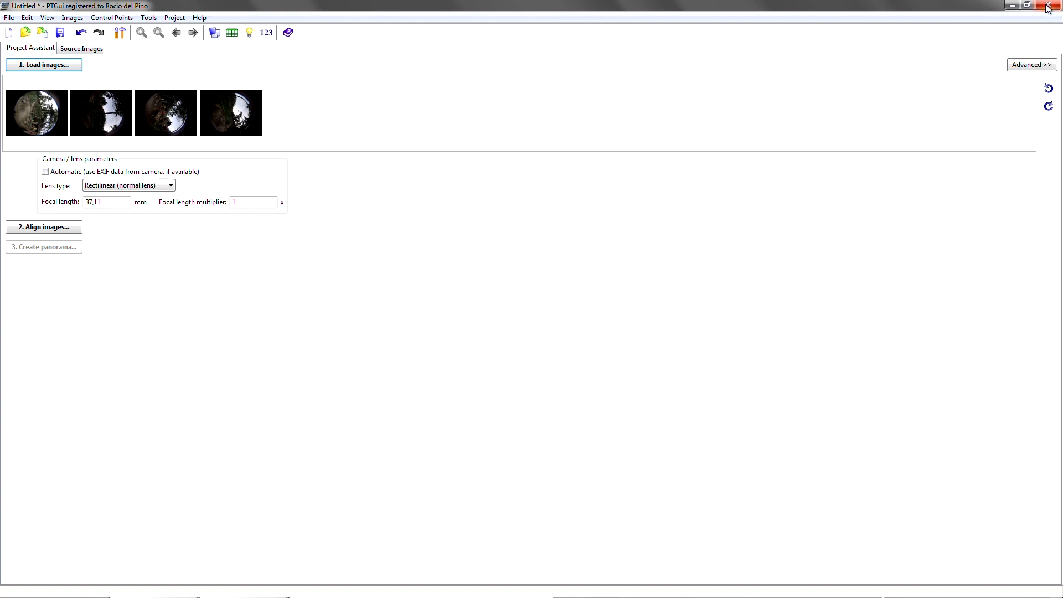
left_click(1048, 7)
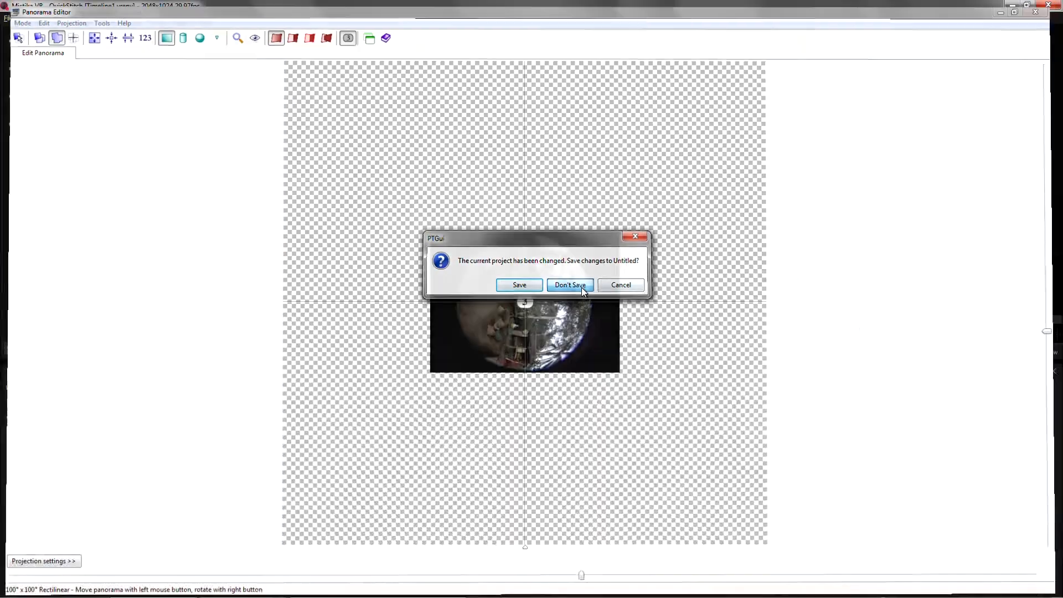
left_click(569, 284)
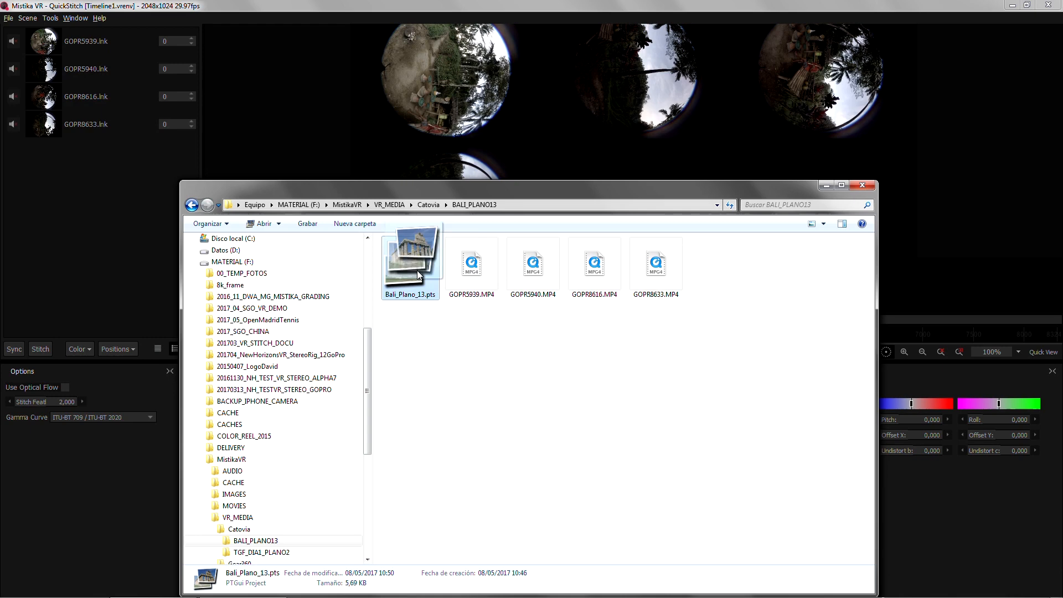
Load Bali_Plano_13.pts onto the viewer to stitch the four cameras into the jungle panorama
left_click_drag(410, 265, 559, 136)
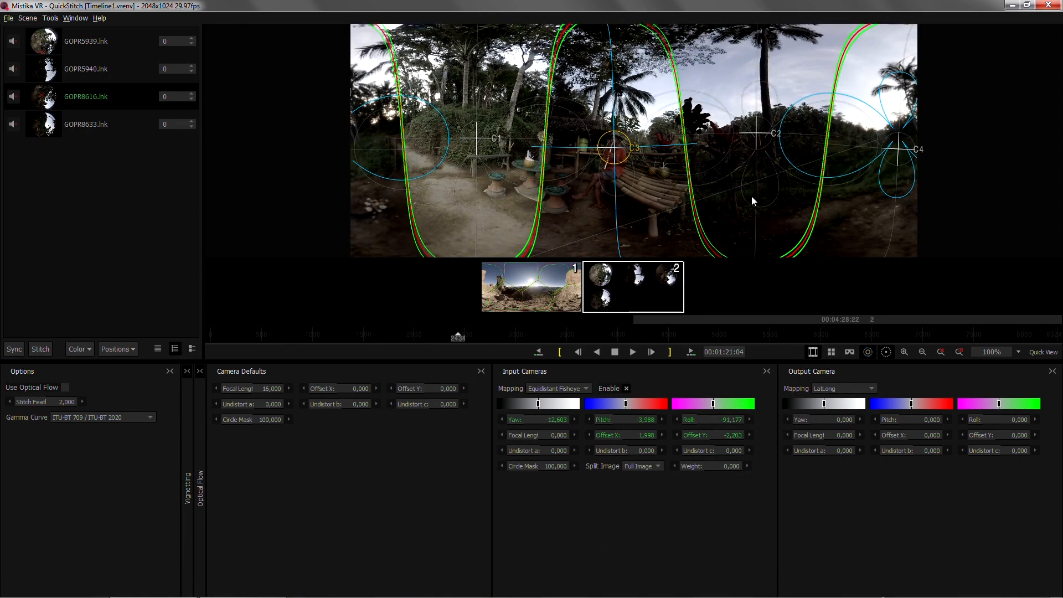
mouse_move(703, 177)
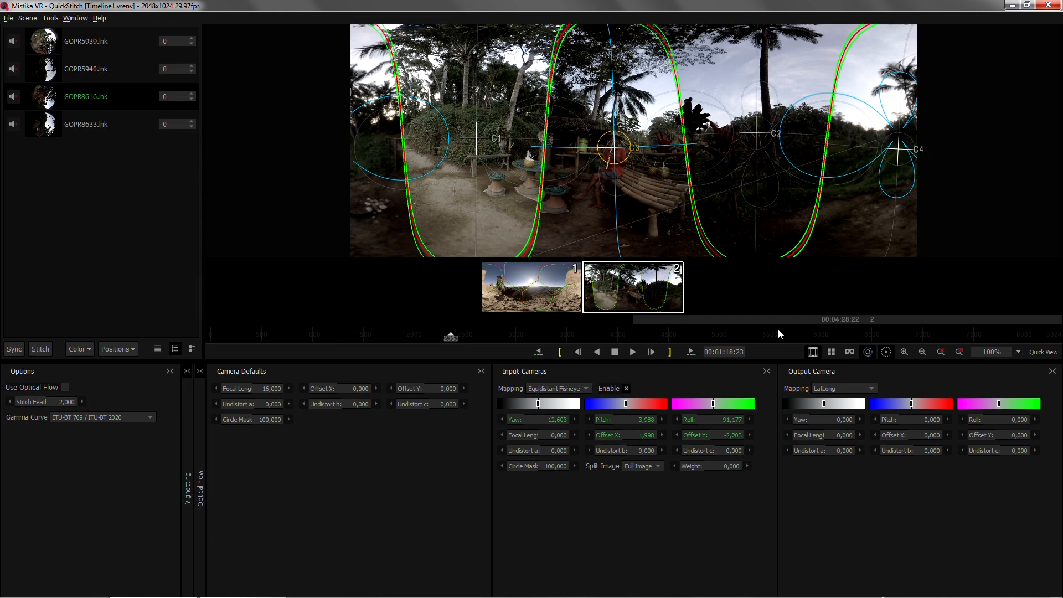
Choose GoPro Protune Flat from the Gamma Curve list in the Options panel
left_click(886, 352)
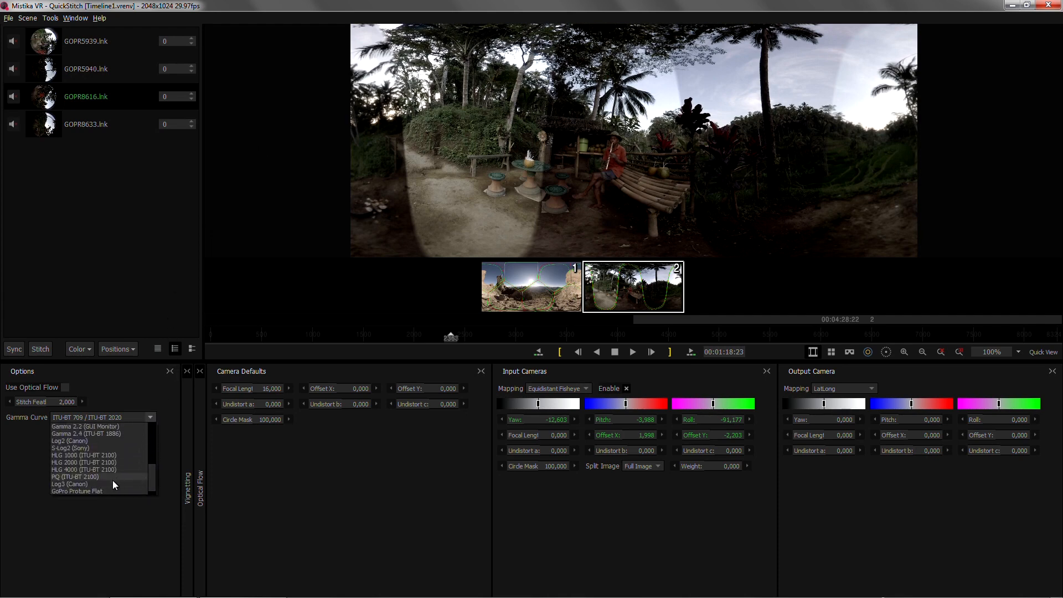
left_click(77, 491)
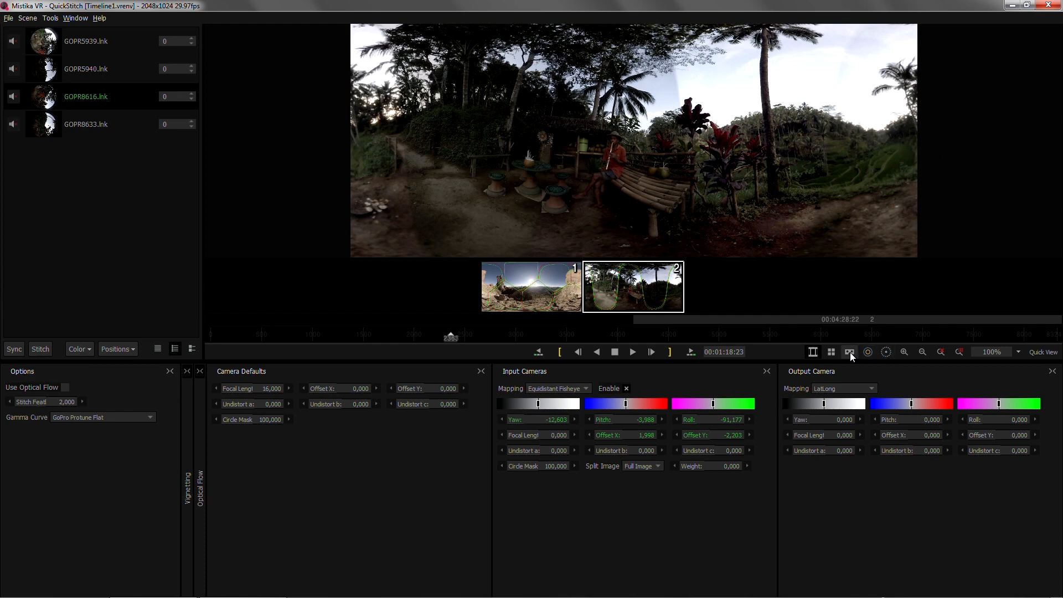
left_click(849, 352)
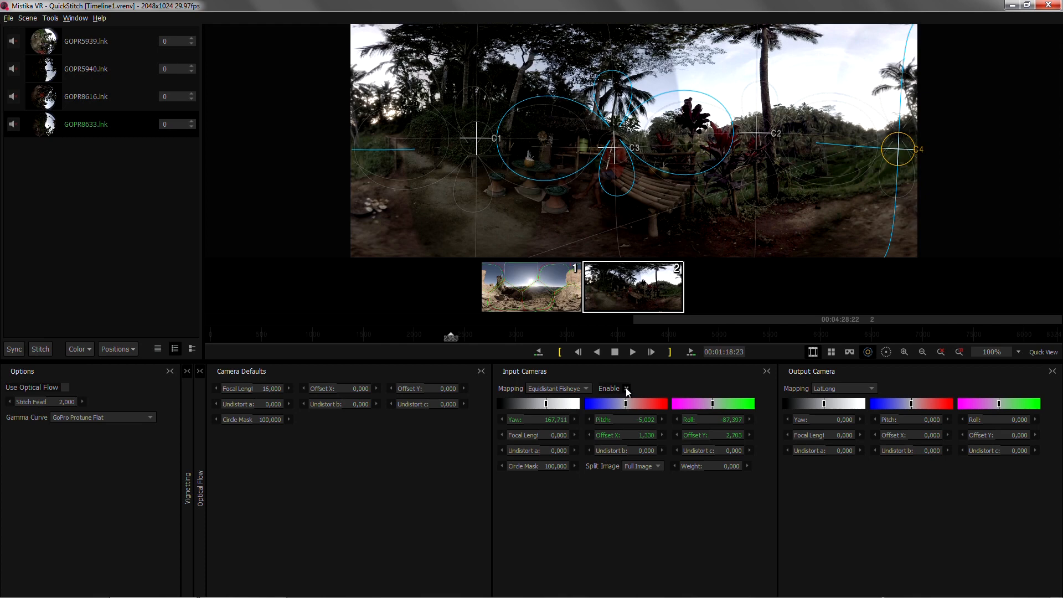
left_click(626, 387)
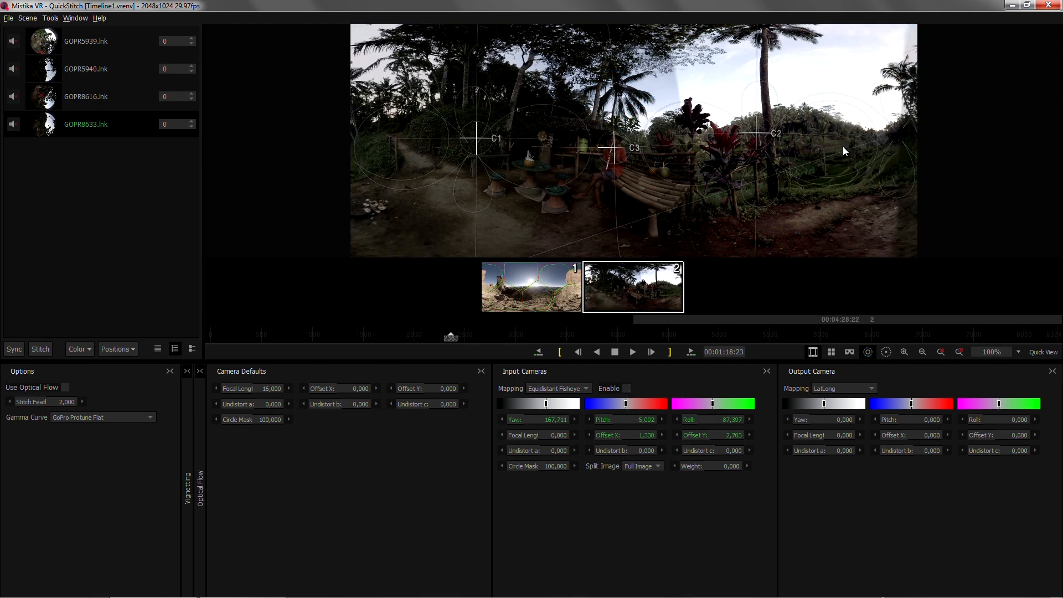
mouse_move(879, 151)
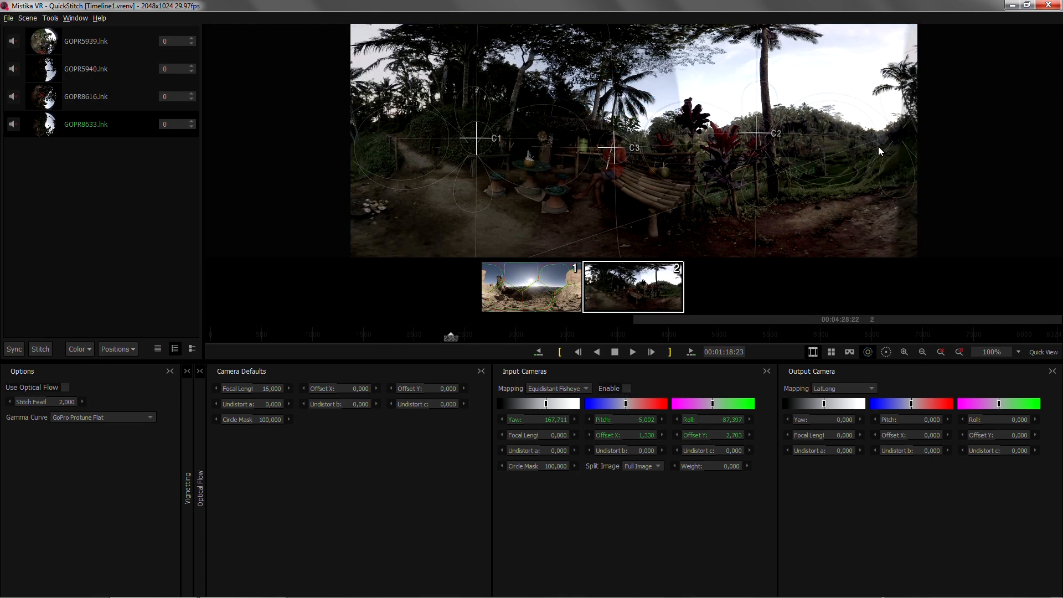
mouse_move(877, 149)
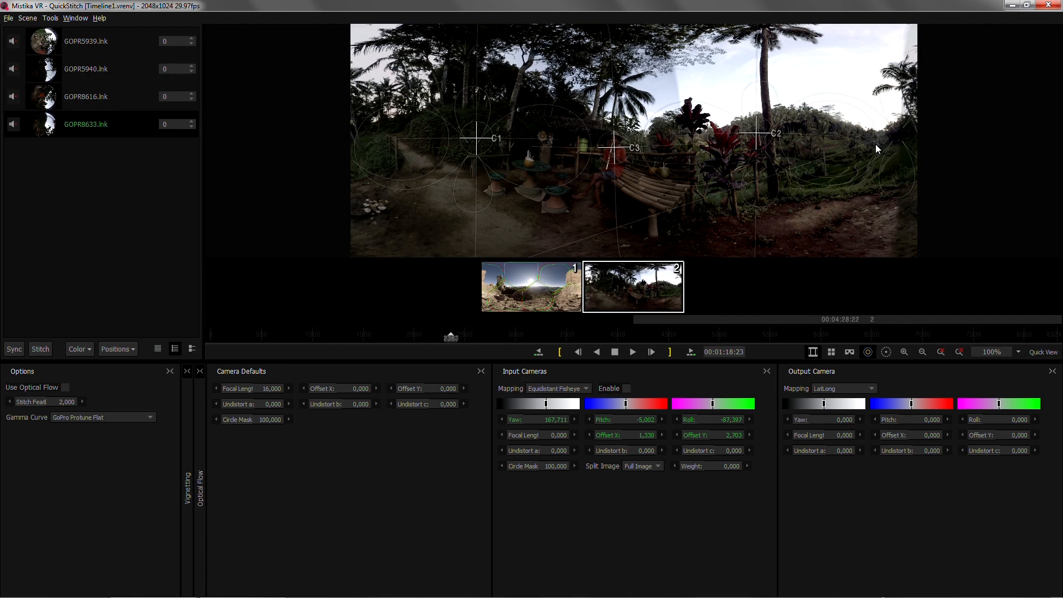
mouse_move(793, 145)
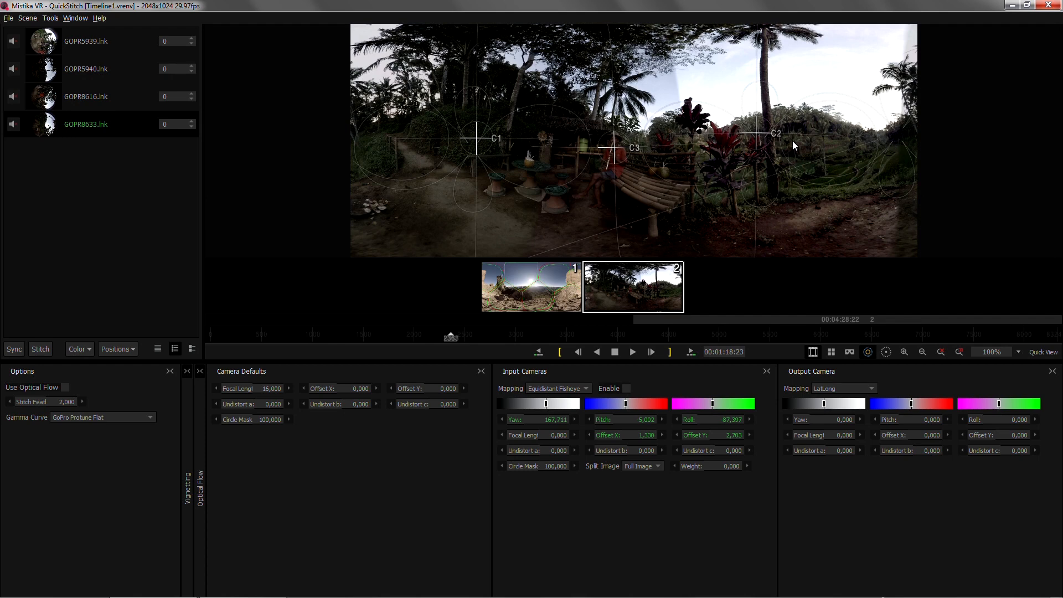
mouse_move(799, 126)
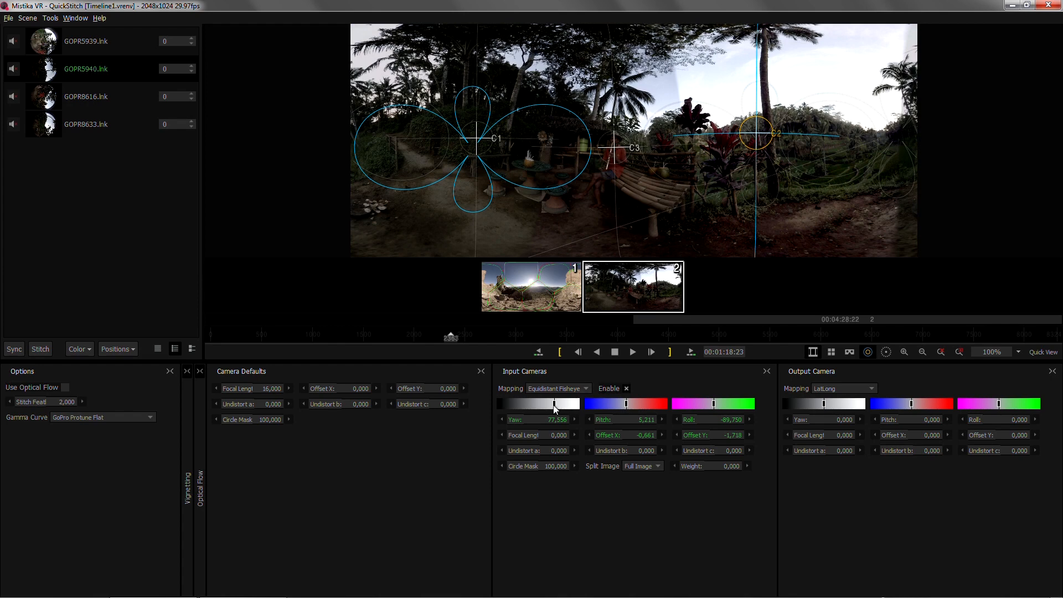
mouse_move(552, 407)
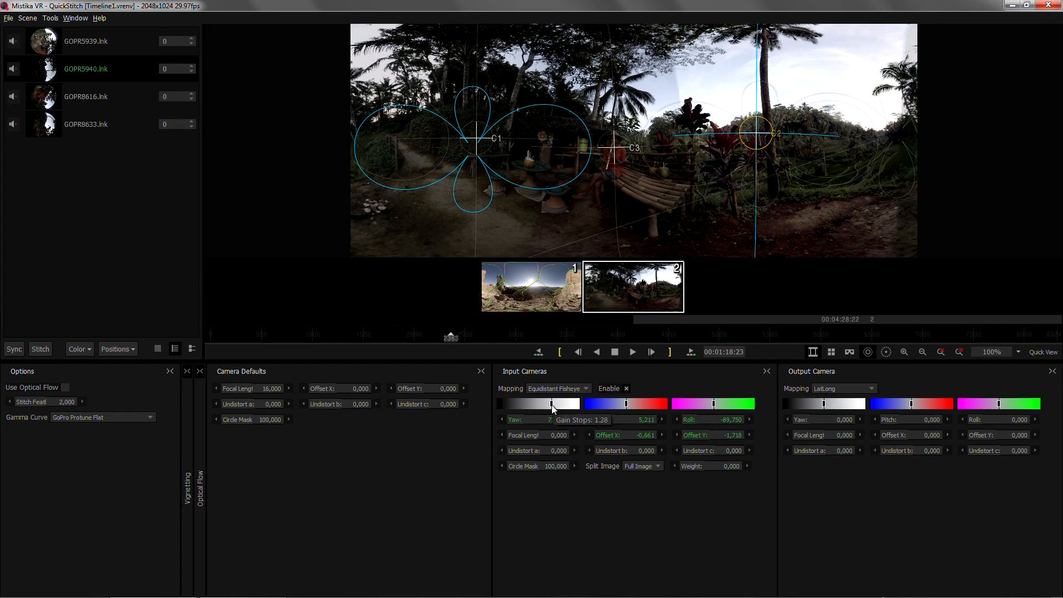
Lower the GOPR5940 input camera gain and raise the output camera gain to match views
left_click_drag(552, 404, 542, 405)
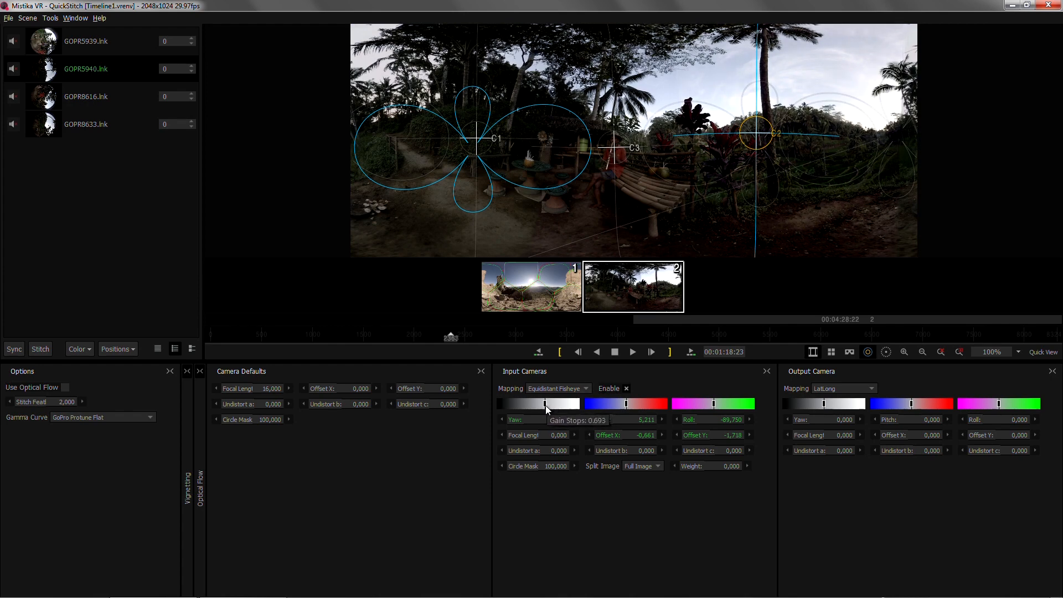
left_click_drag(550, 404, 546, 403)
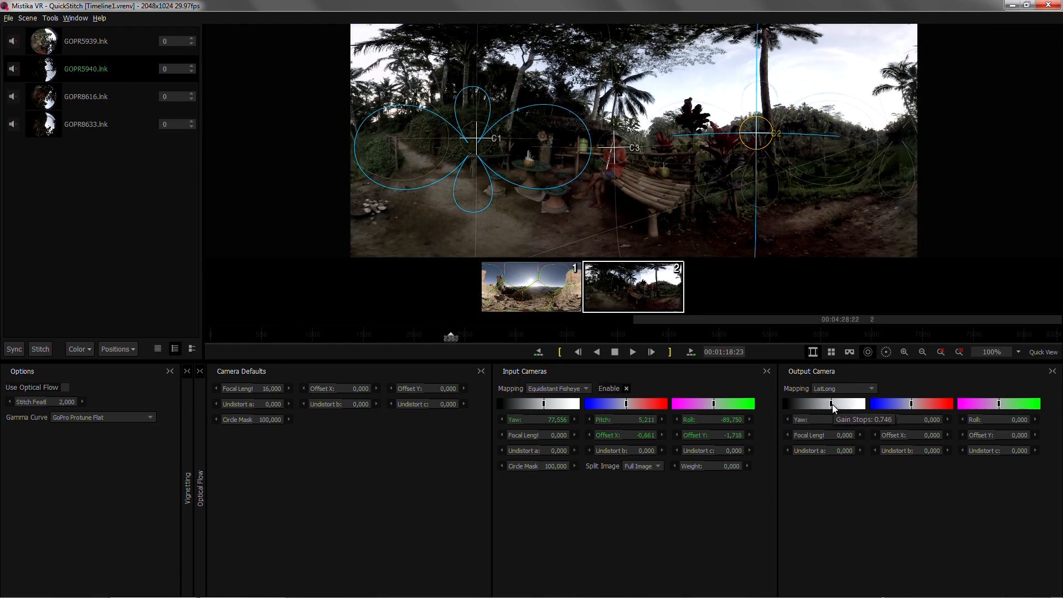
left_click_drag(831, 404, 844, 404)
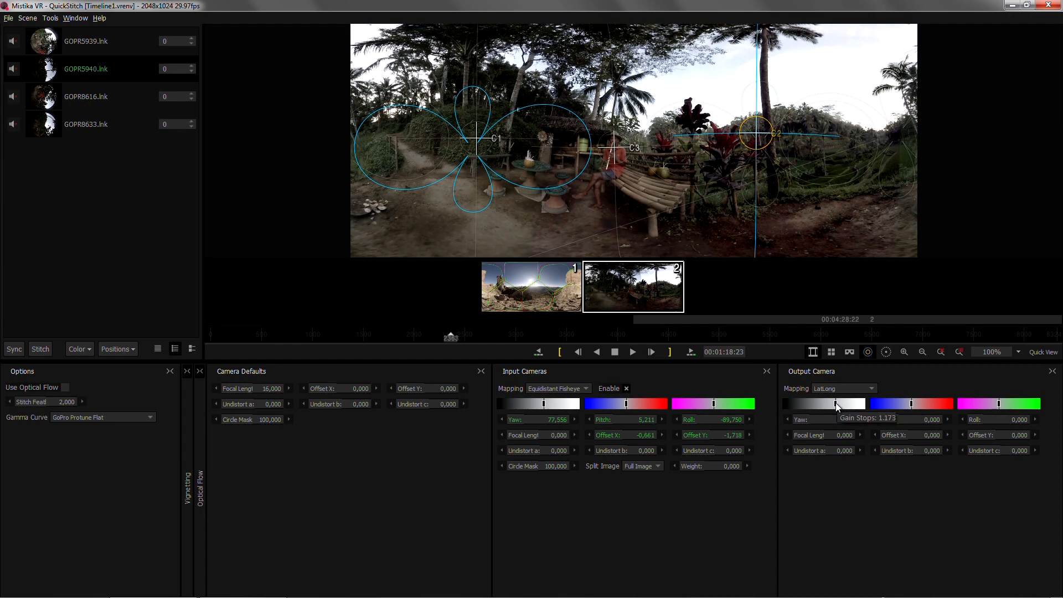
left_click_drag(837, 403, 833, 404)
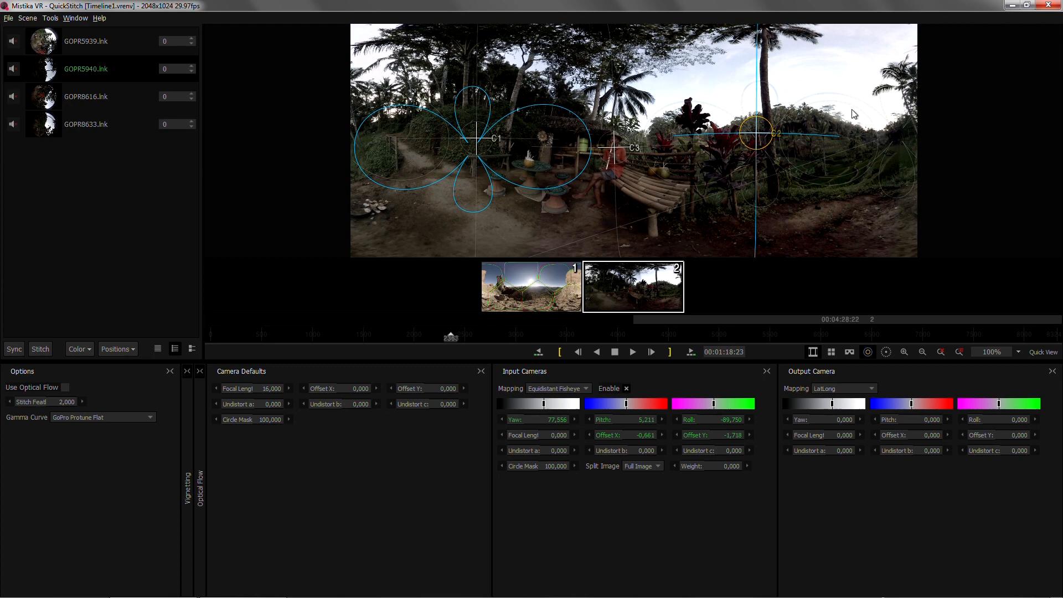
mouse_move(674, 104)
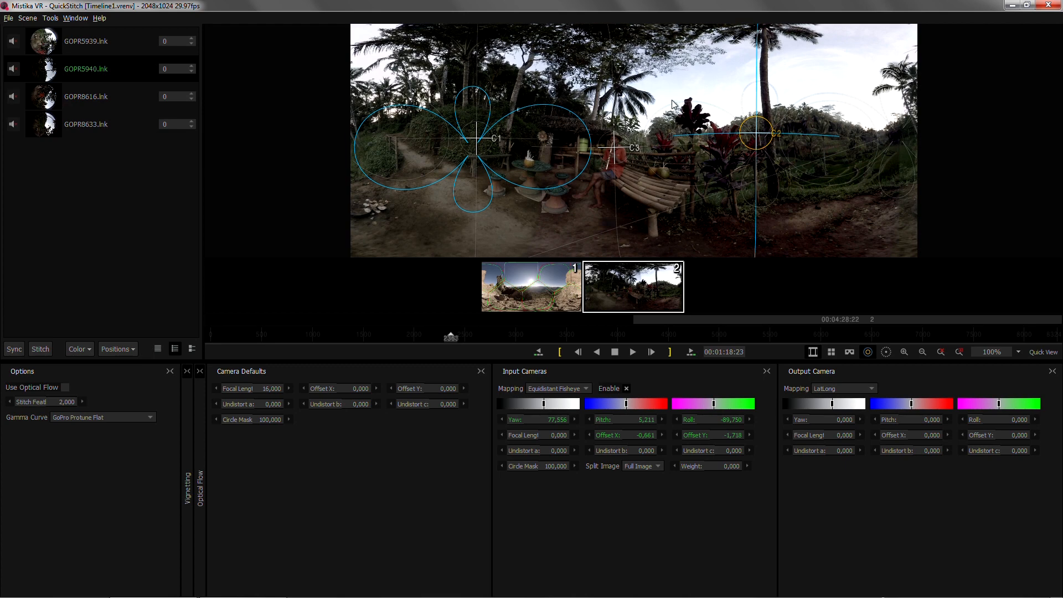
mouse_move(668, 198)
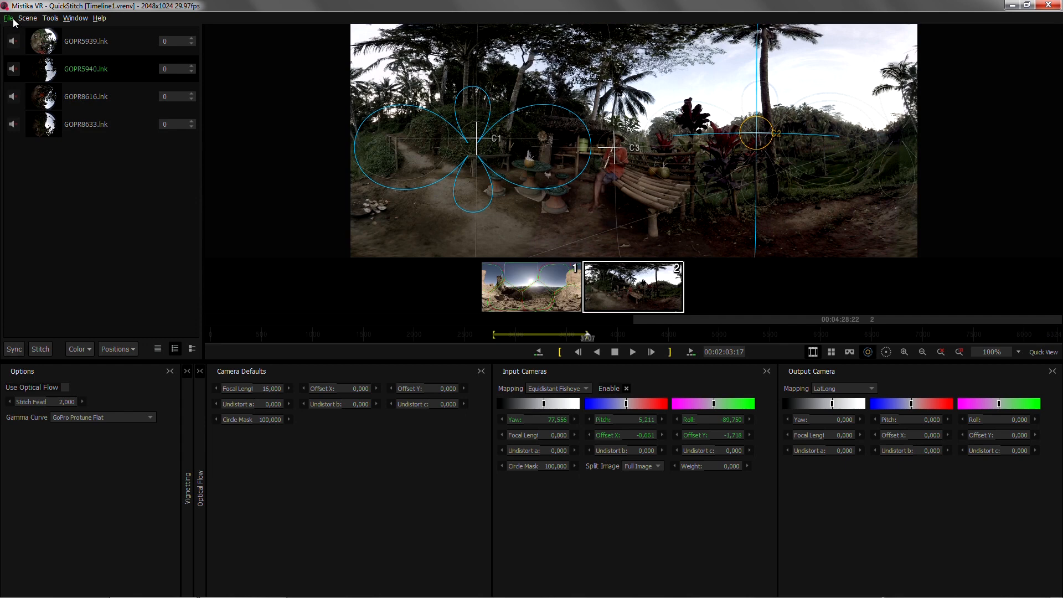
Export the shot as an MP4 named Bench using the Mpeg4 High quality codec
left_click(8, 18)
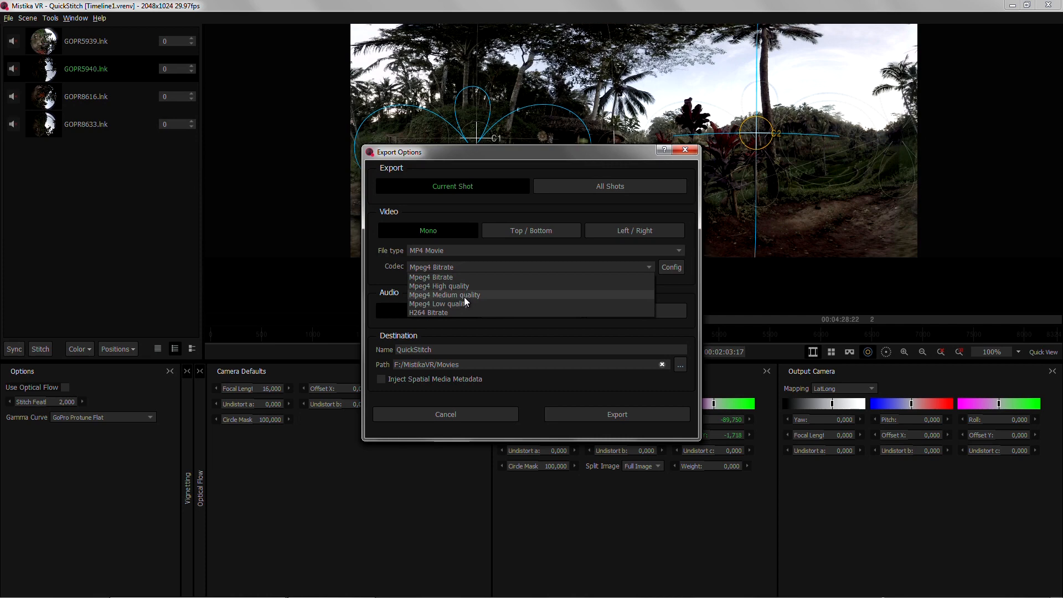
left_click(439, 286)
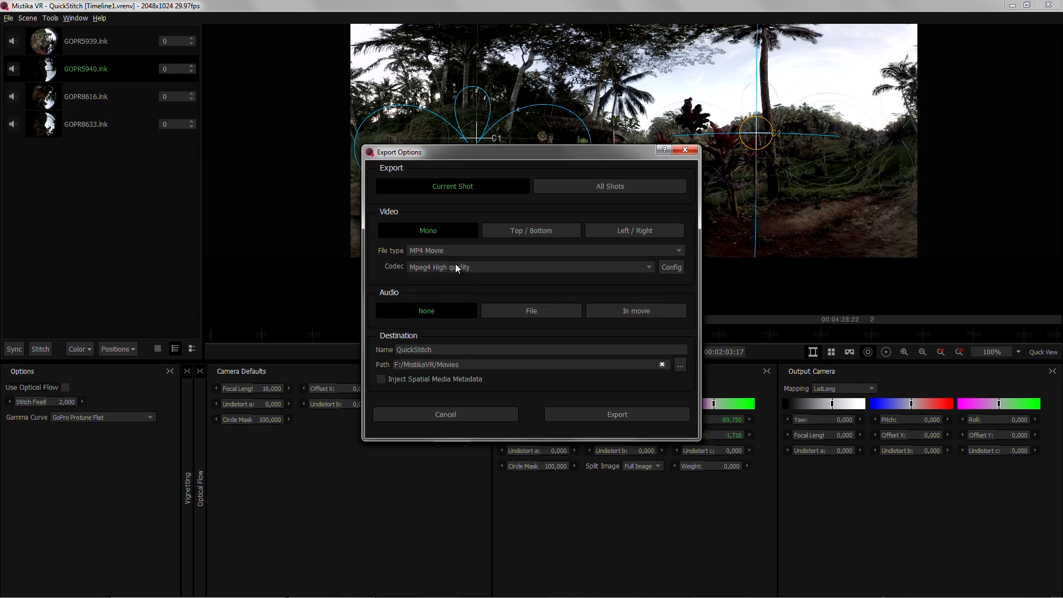
mouse_move(436, 326)
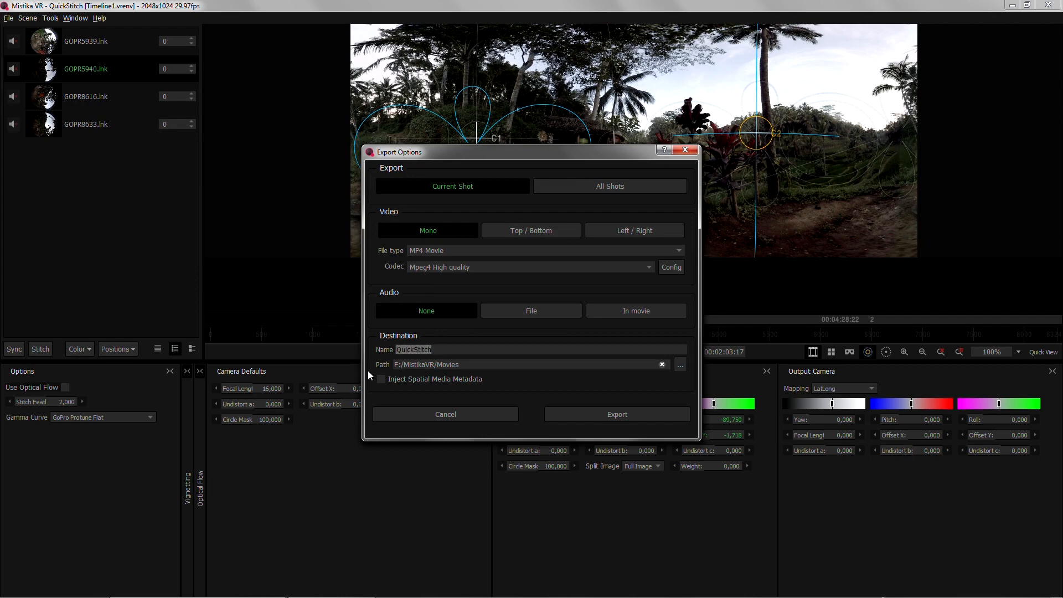
type("Bench")
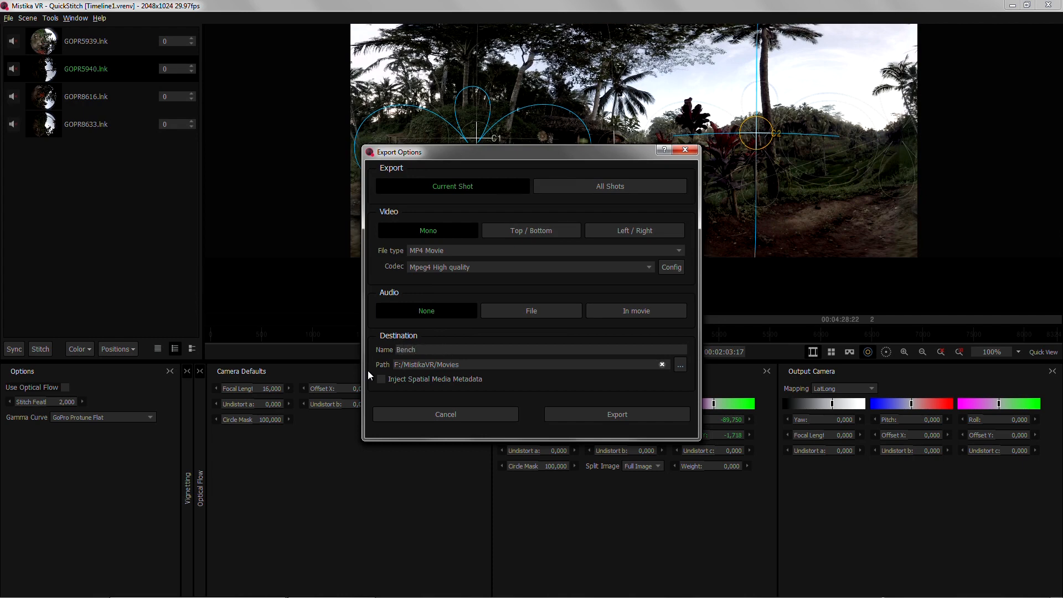
left_click(445, 414)
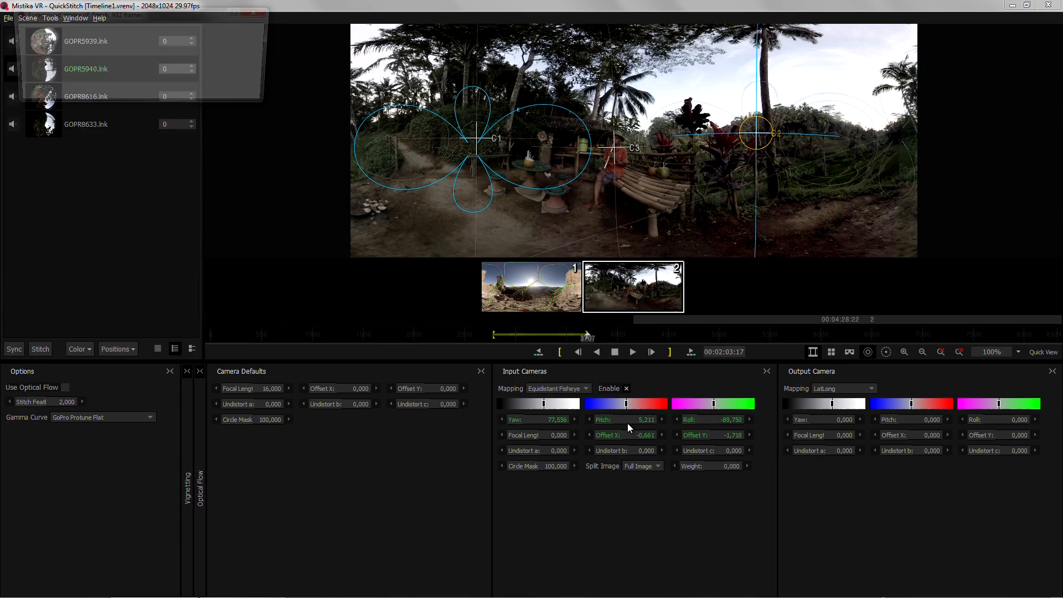